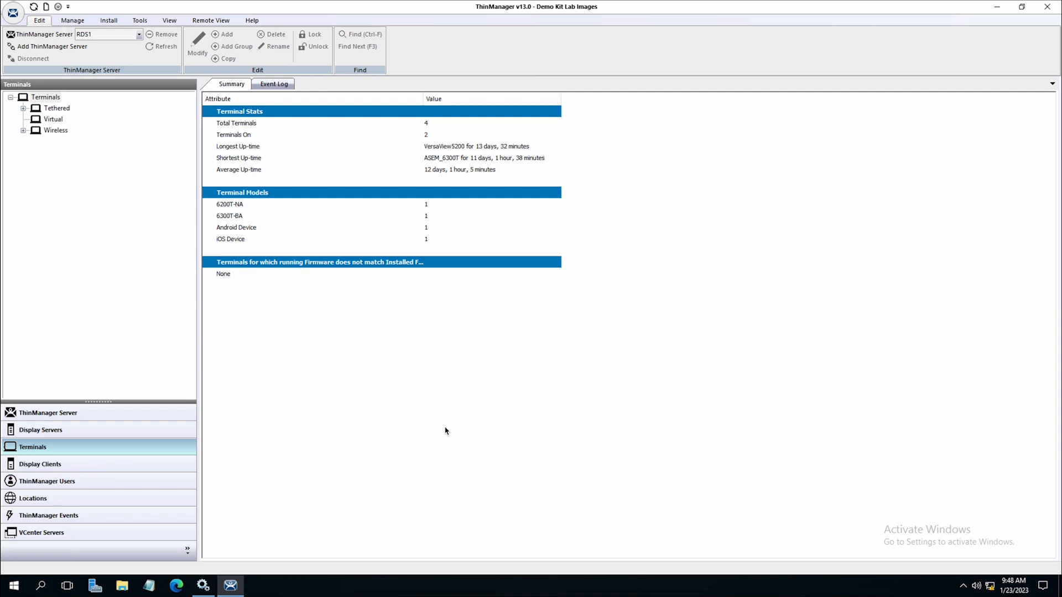
pyautogui.moveTo(105, 413)
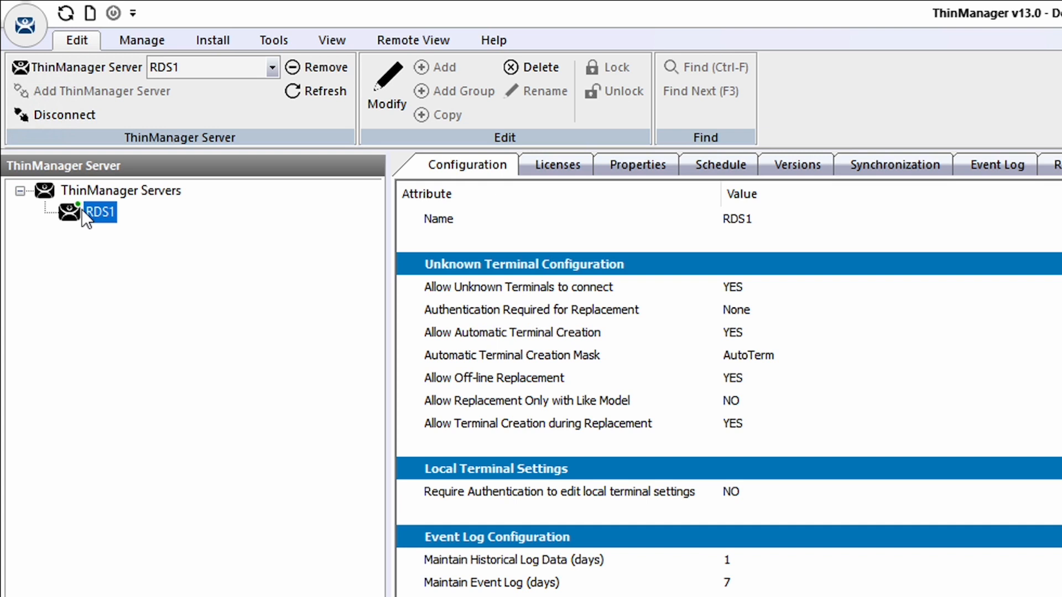
pyautogui.moveTo(25, 25)
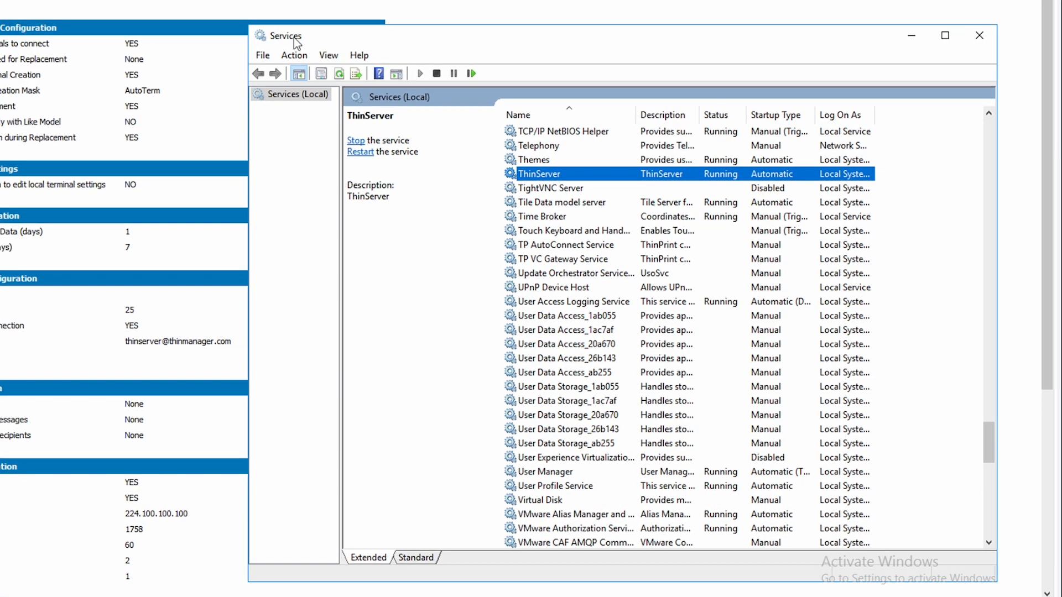
pyautogui.moveTo(467, 250)
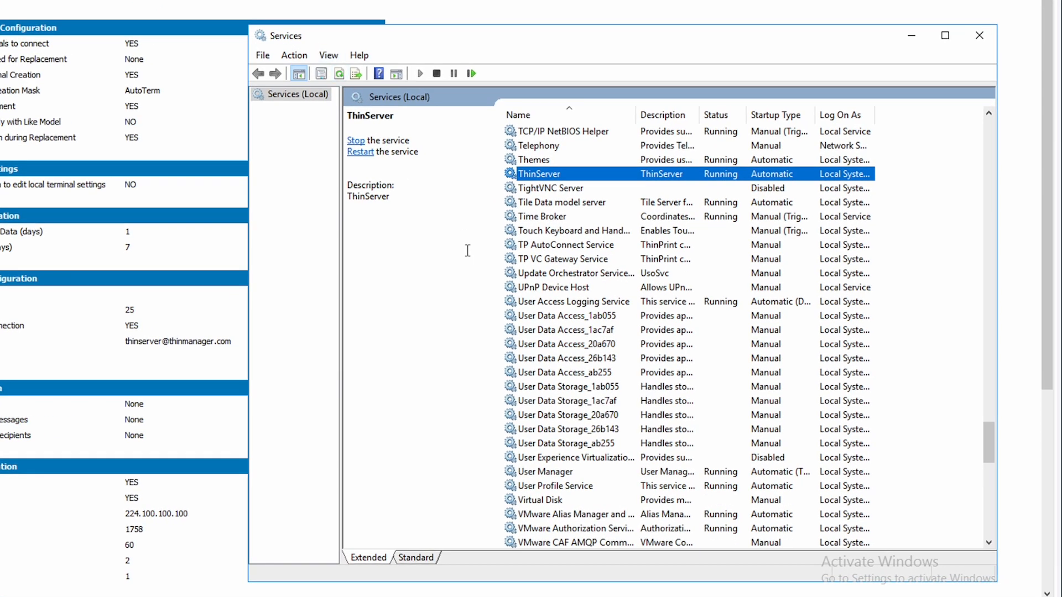
pyautogui.moveTo(473, 231)
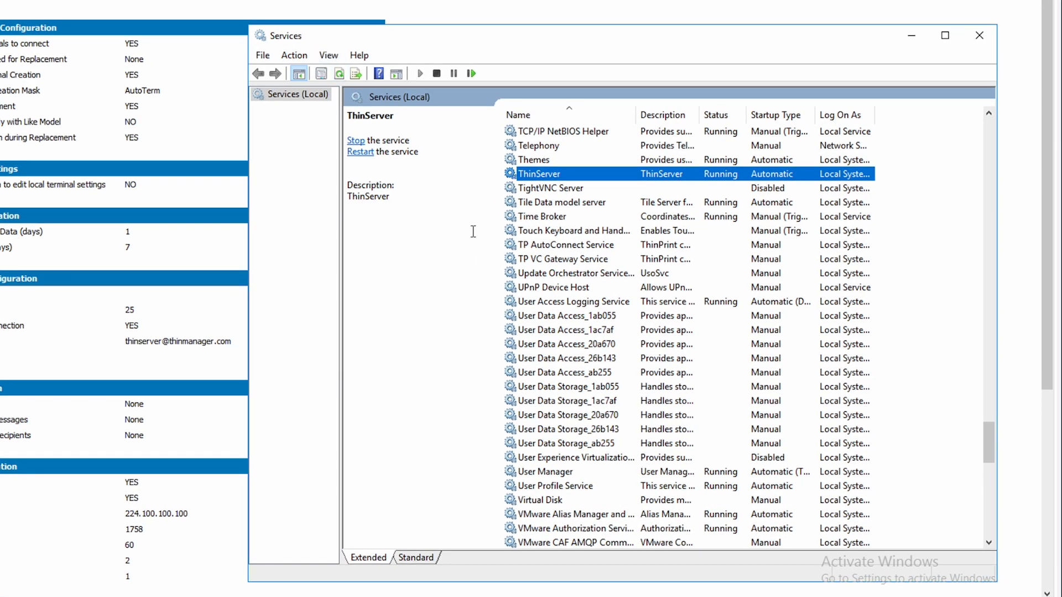
# Restart the ThinServer service from its context menu in Windows Services
pyautogui.rightClick(538, 174)
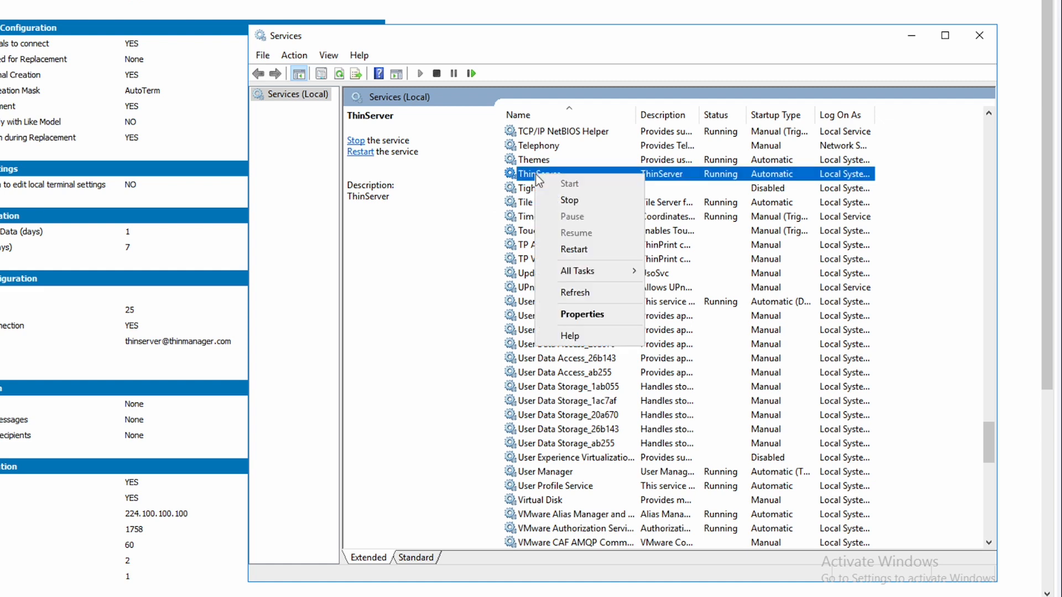
pyautogui.moveTo(573, 249)
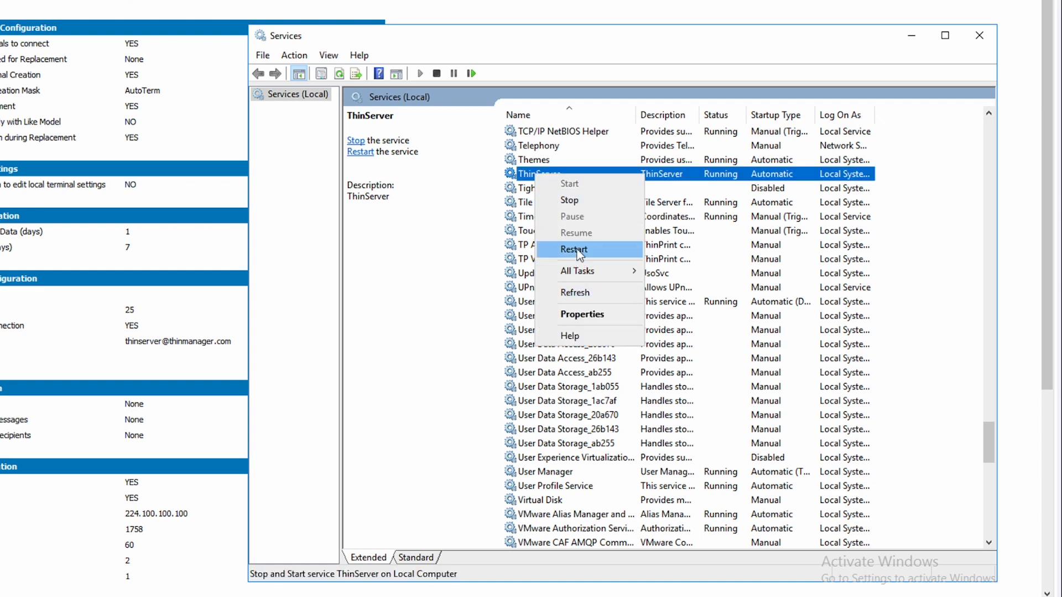
pyautogui.click(573, 249)
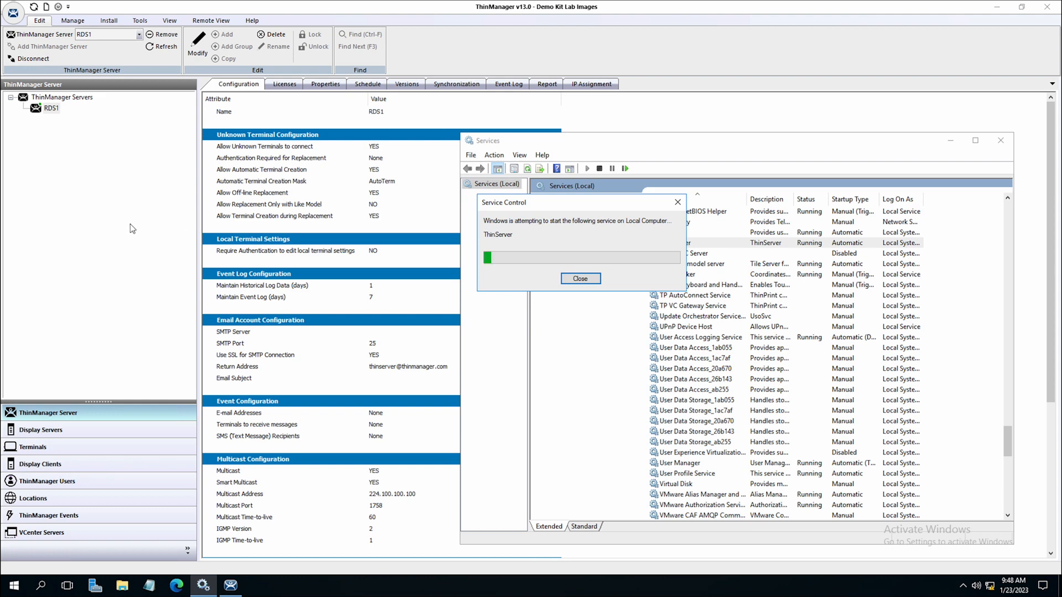
# Reconnect ThinManager to the RDS1 server so it shows Connected on version 13.0
pyautogui.click(579, 278)
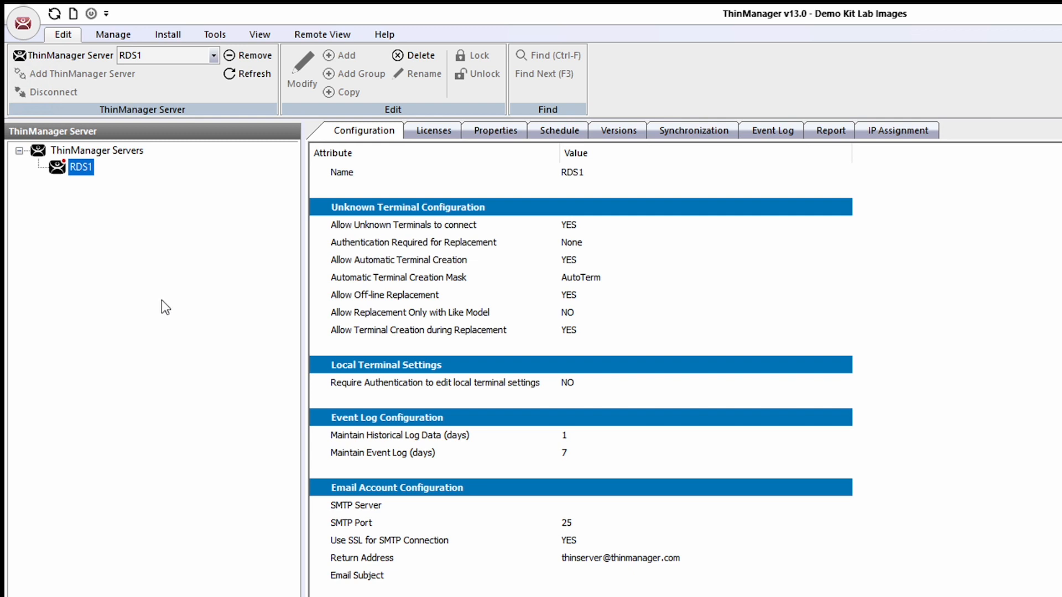
pyautogui.moveTo(4, 76)
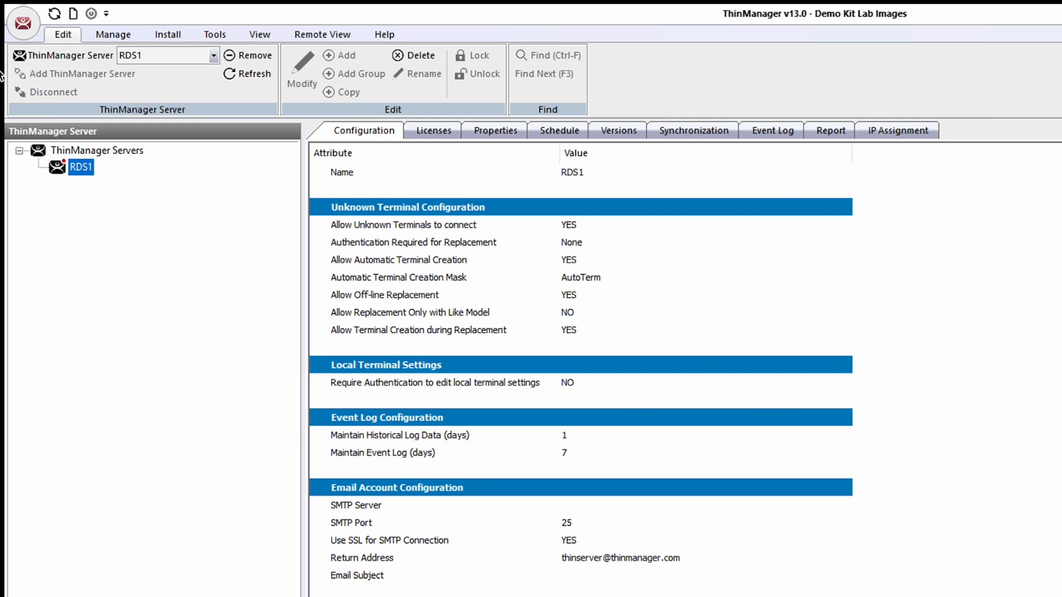
pyautogui.click(22, 22)
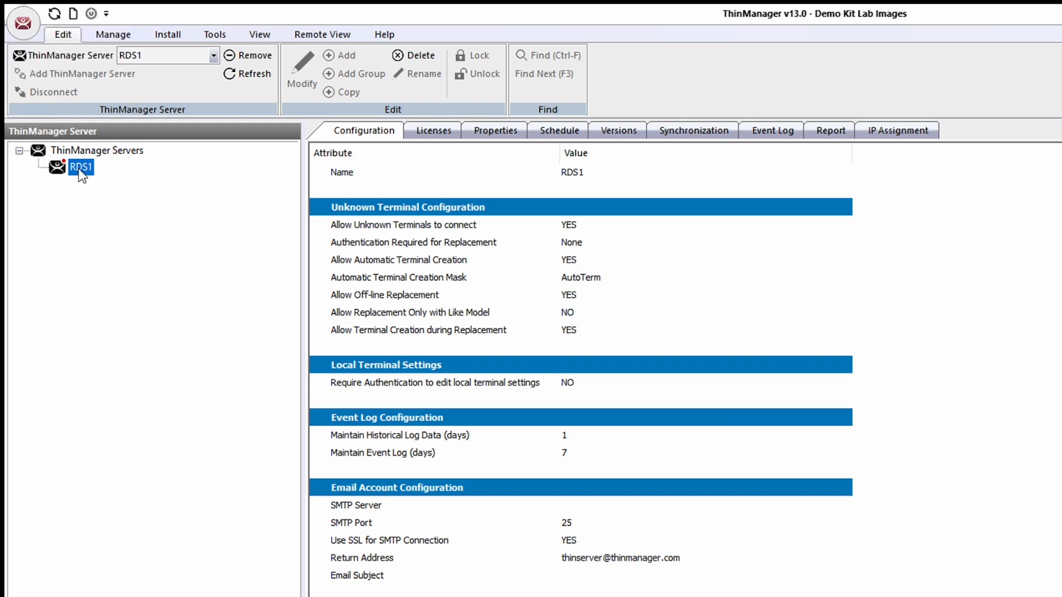
pyautogui.rightClick(80, 166)
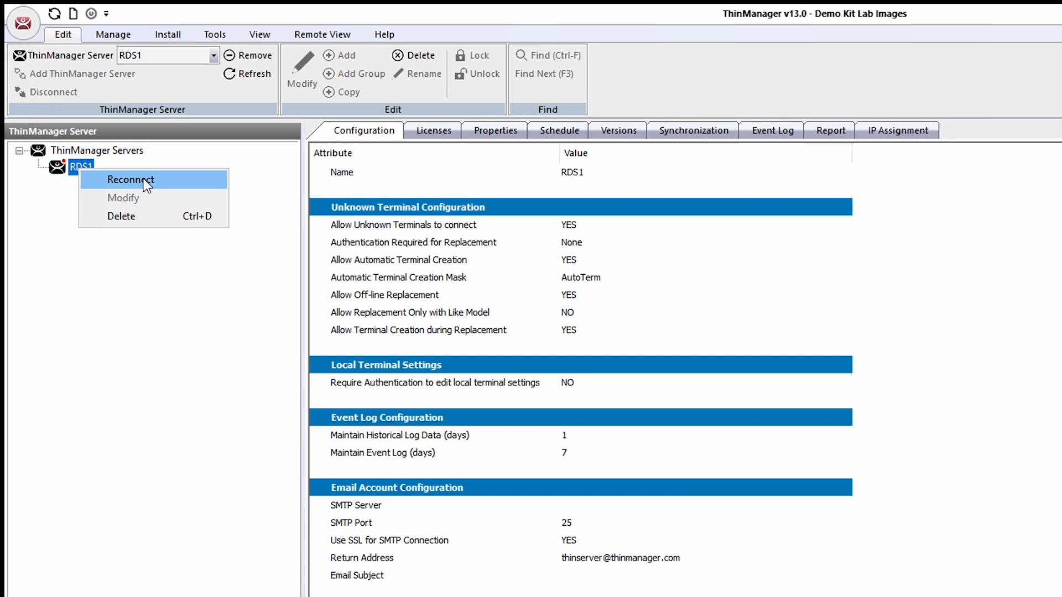
pyautogui.click(130, 180)
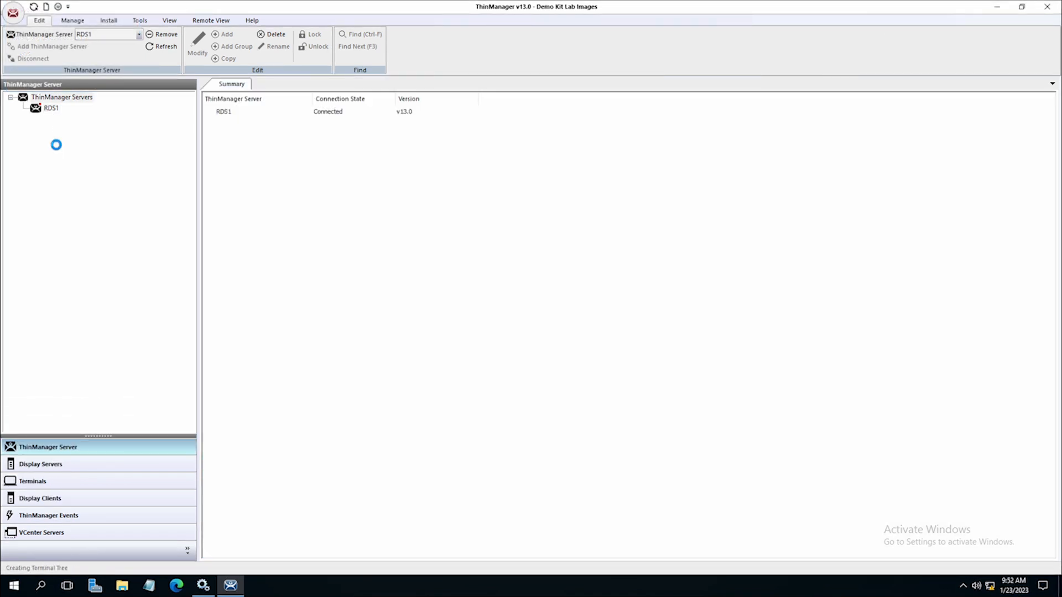
# Open RDS1 under ThinManager Servers to view its configuration with event and multicast settings
pyautogui.click(62, 97)
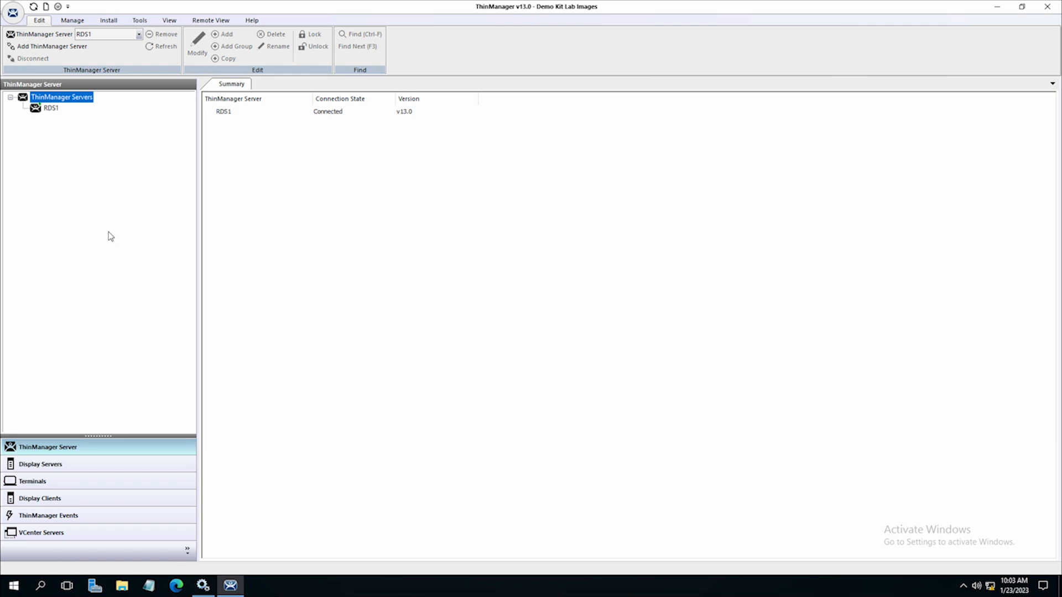
pyautogui.click(51, 107)
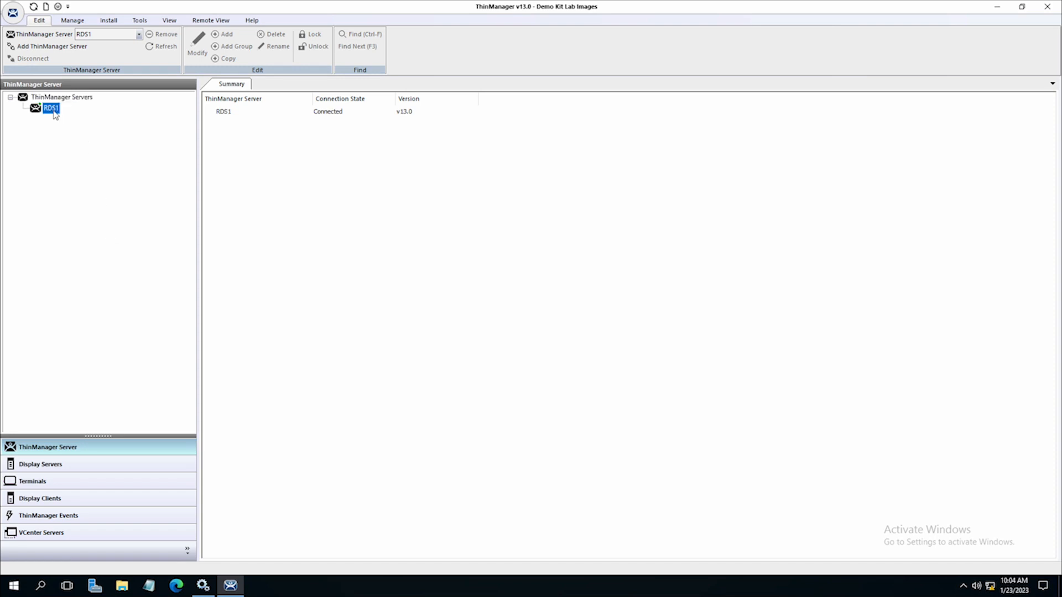
pyautogui.doubleClick(50, 109)
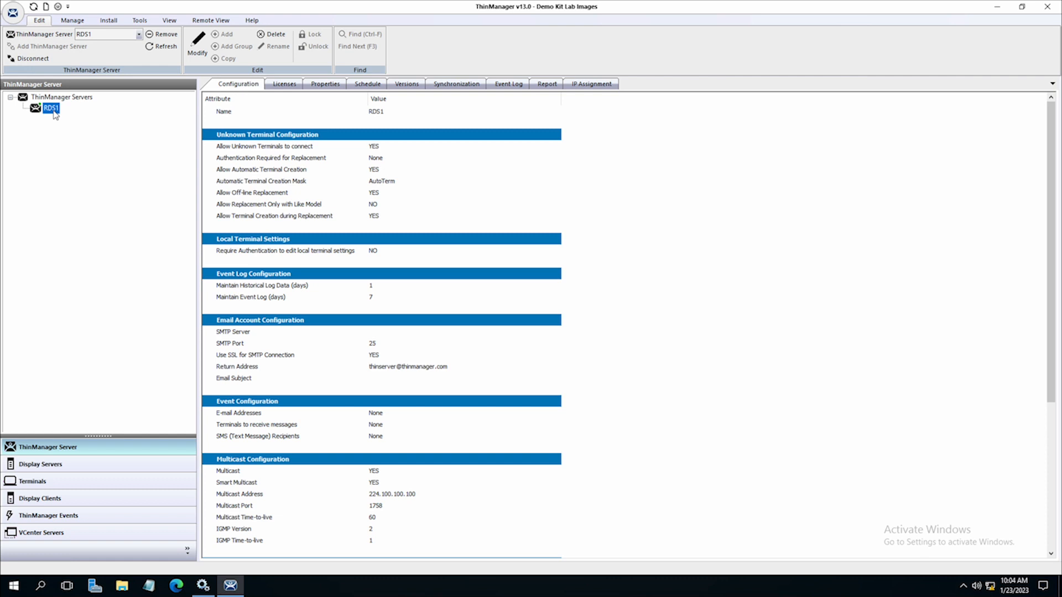
pyautogui.moveTo(57, 126)
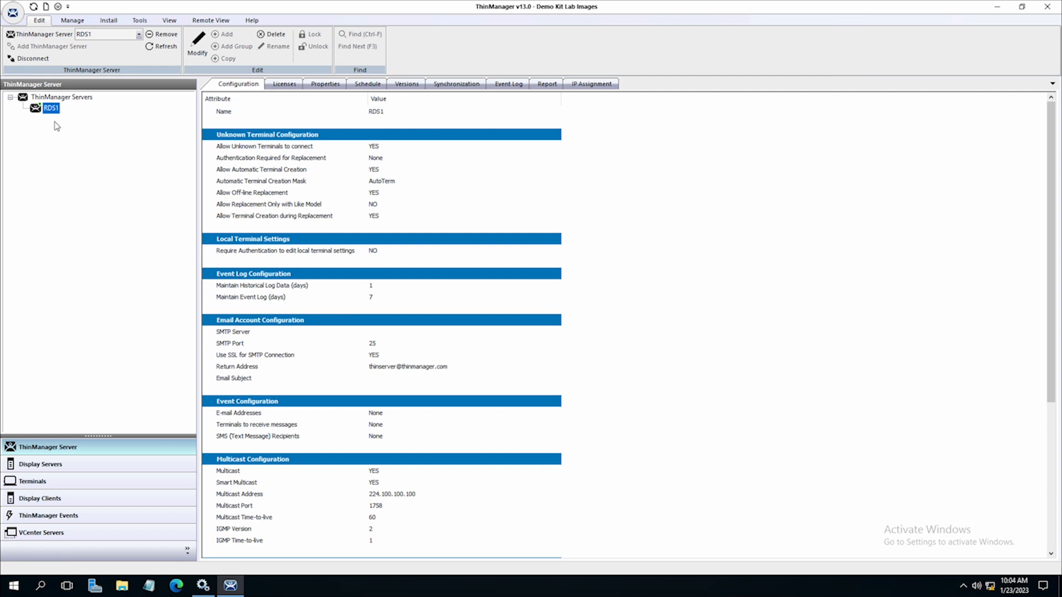
pyautogui.rightClick(51, 108)
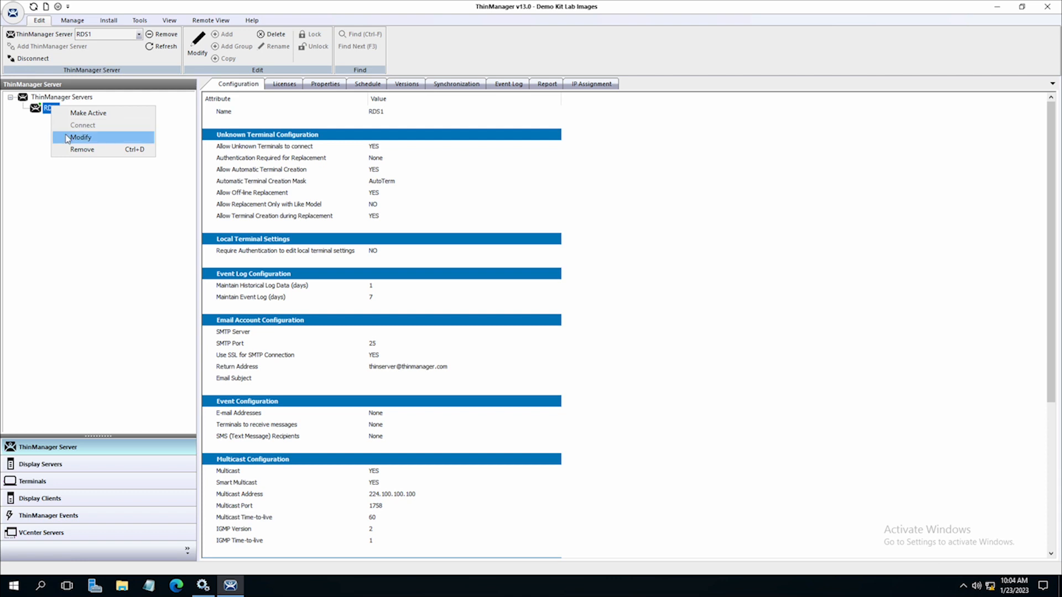
pyautogui.click(79, 138)
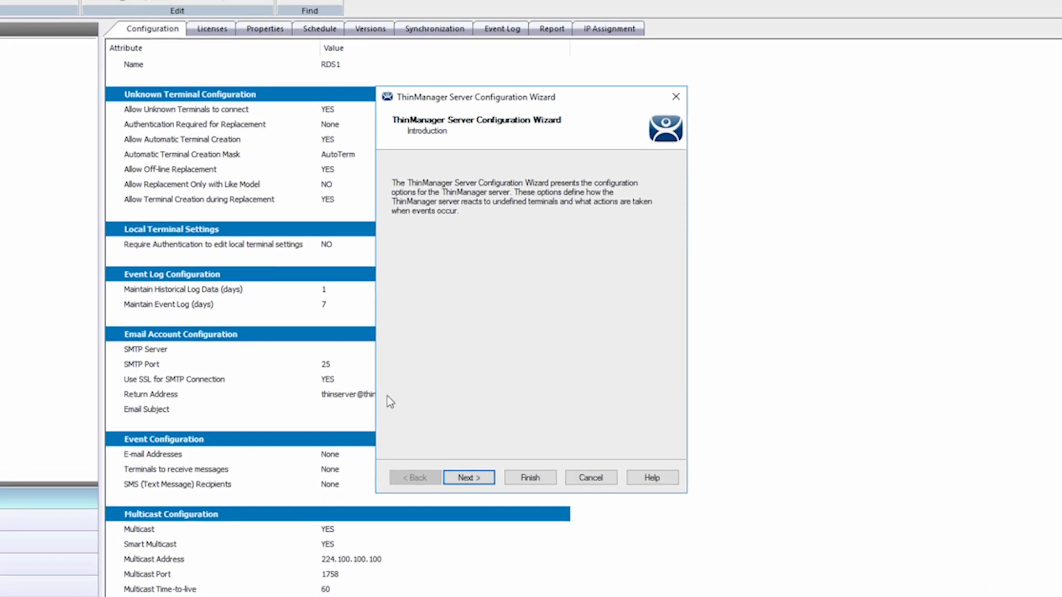
pyautogui.click(467, 478)
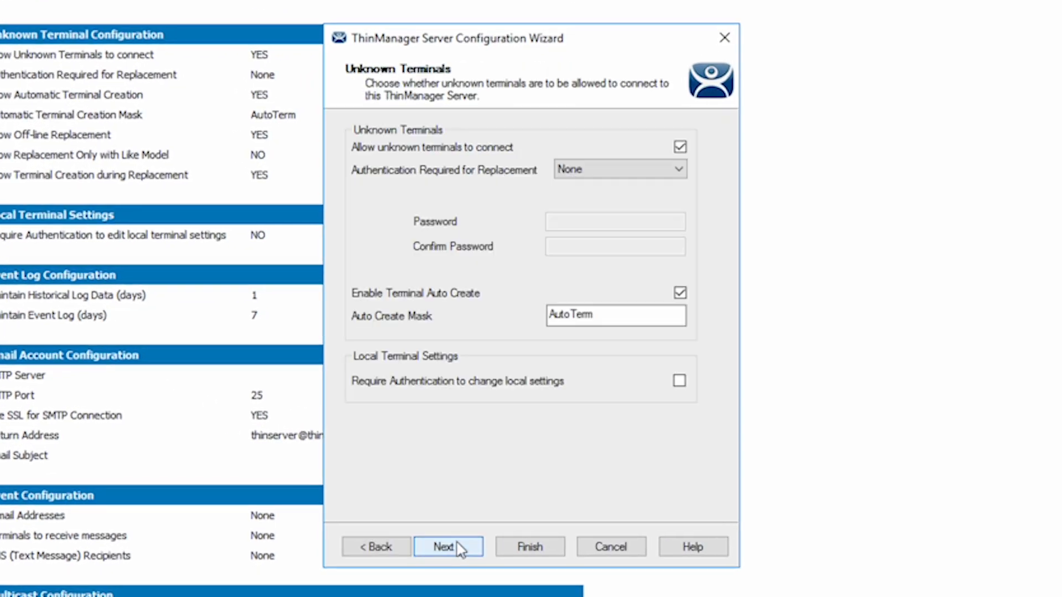
pyautogui.click(447, 546)
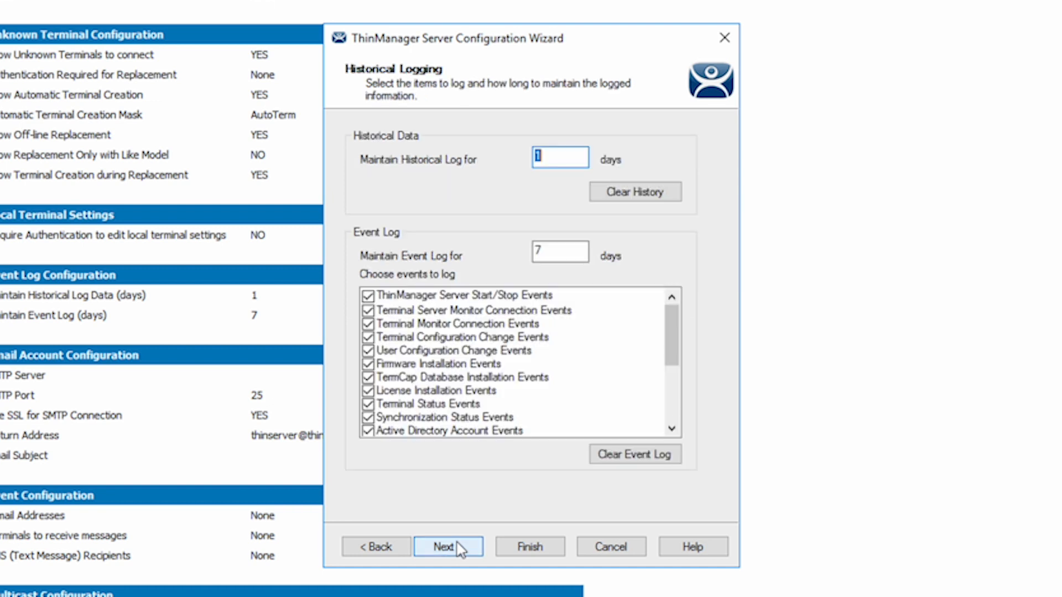
pyautogui.click(447, 546)
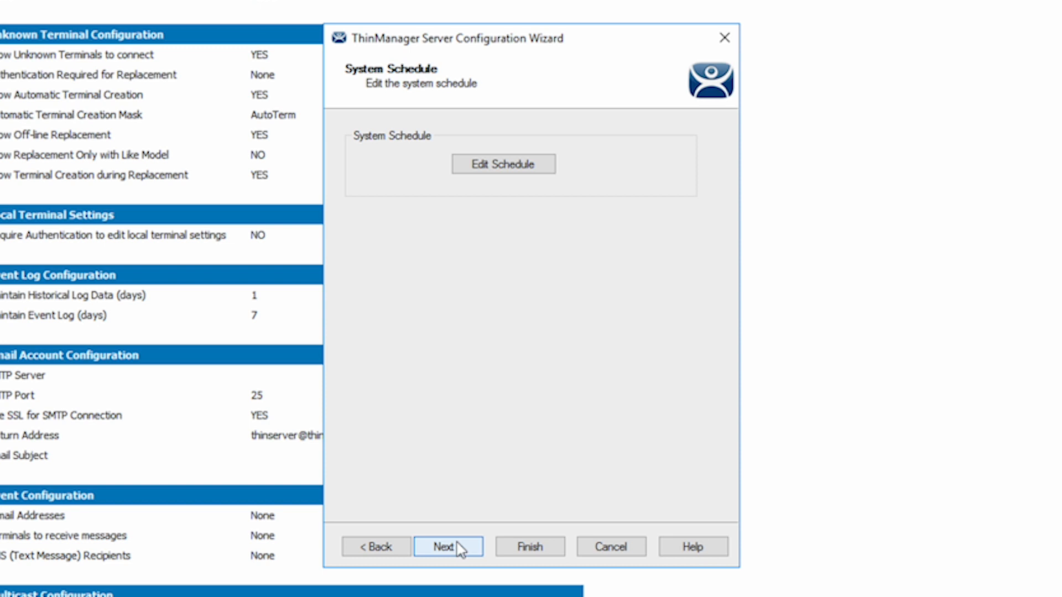
pyautogui.click(447, 547)
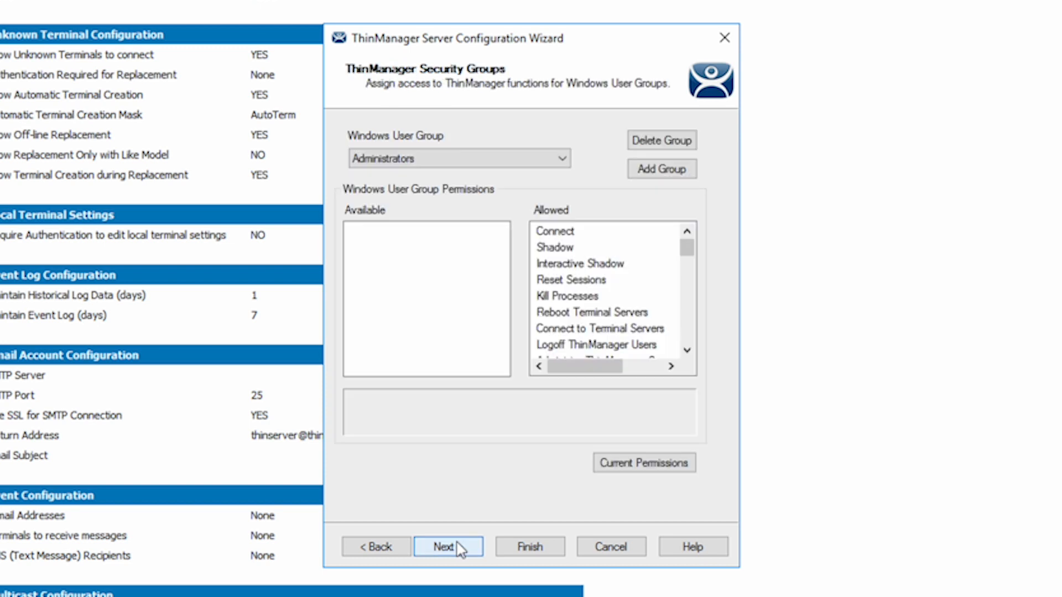
pyautogui.click(446, 546)
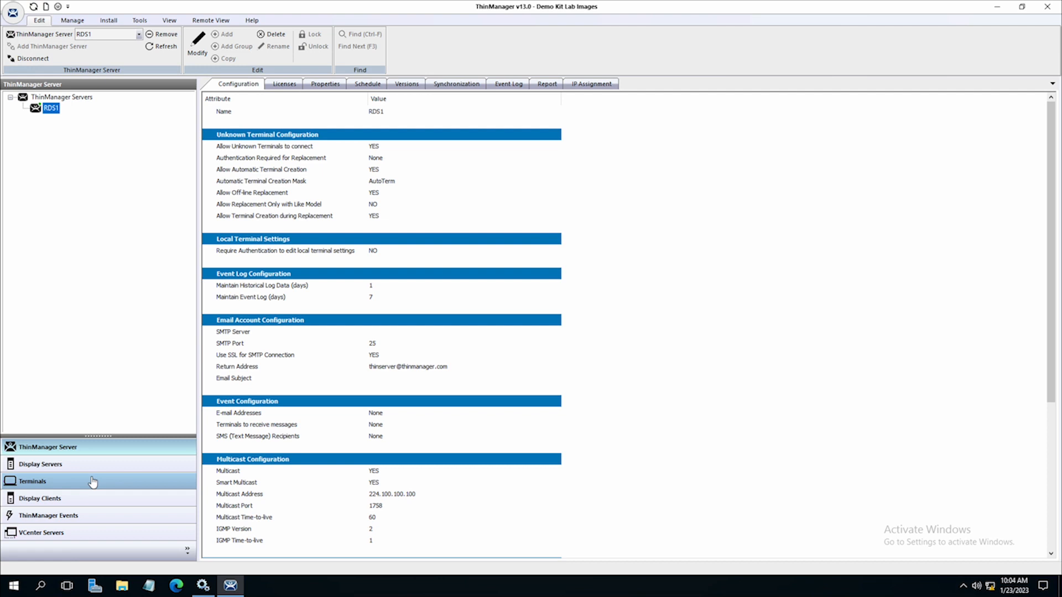
pyautogui.moveTo(56, 155)
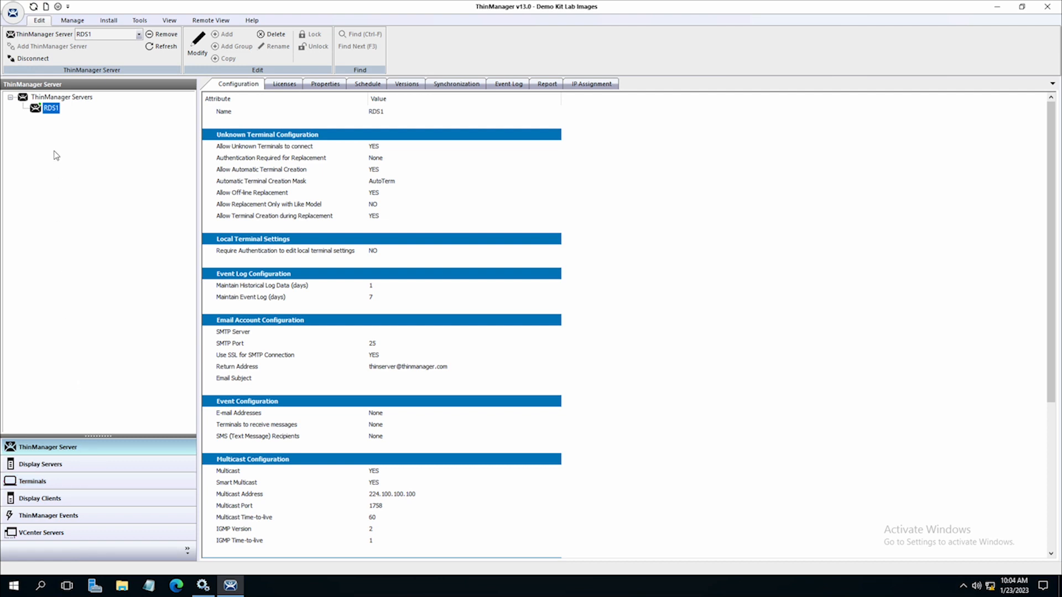
pyautogui.moveTo(102, 142)
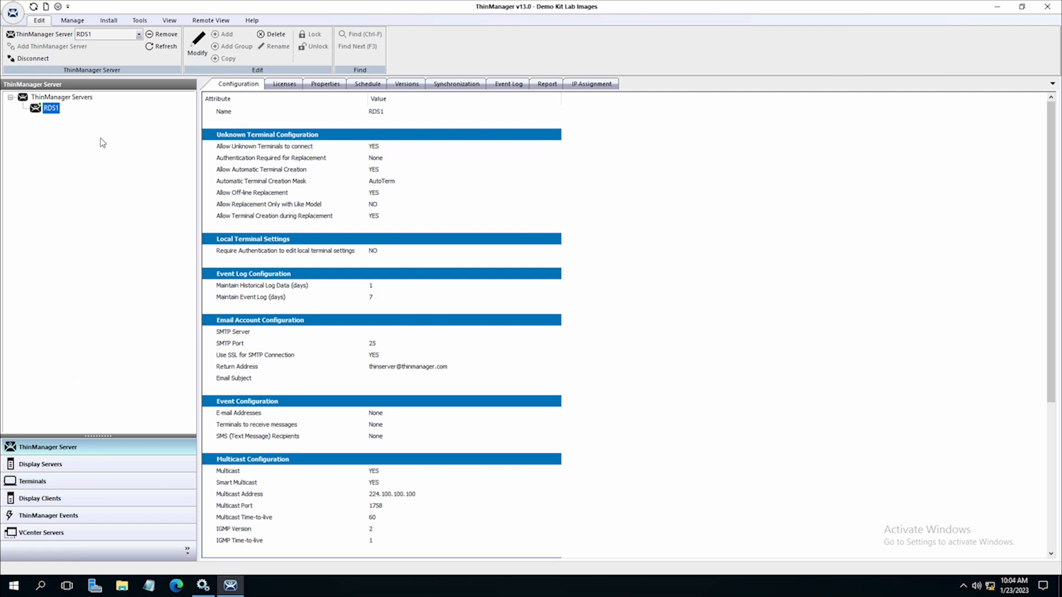
pyautogui.moveTo(100, 408)
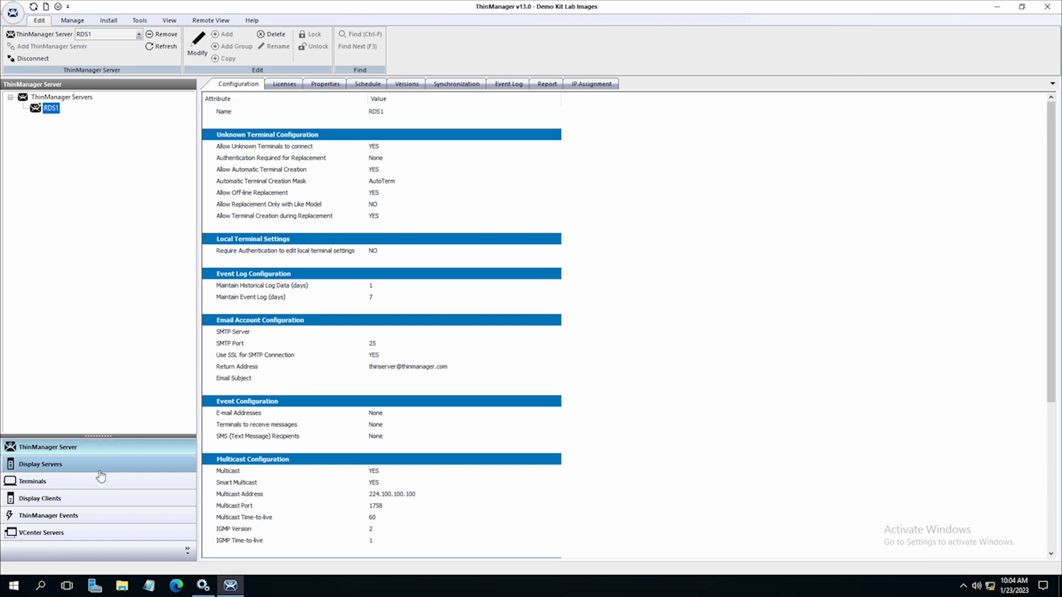
pyautogui.click(32, 480)
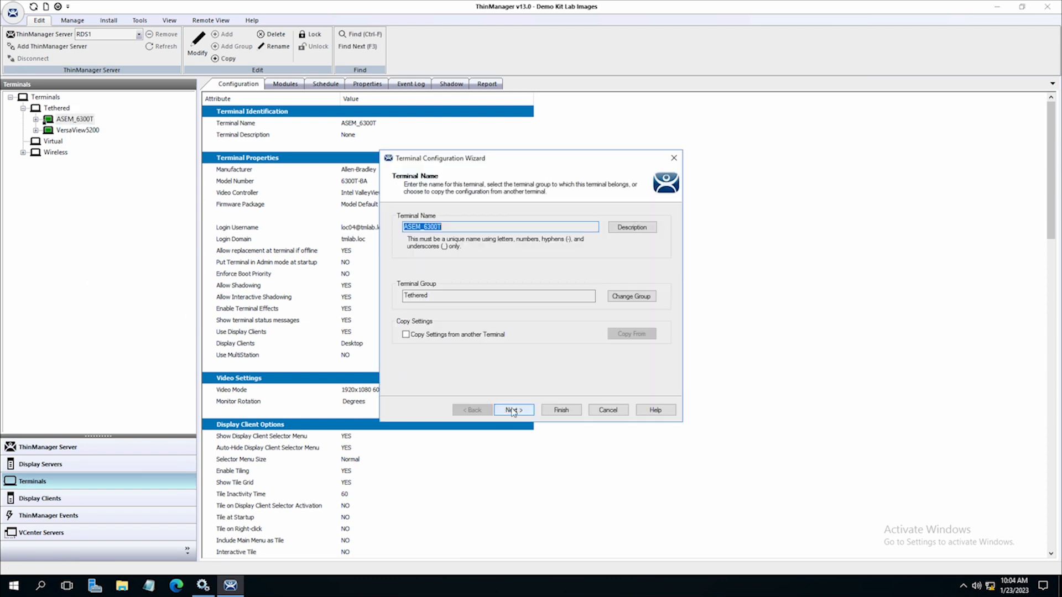
pyautogui.click(513, 409)
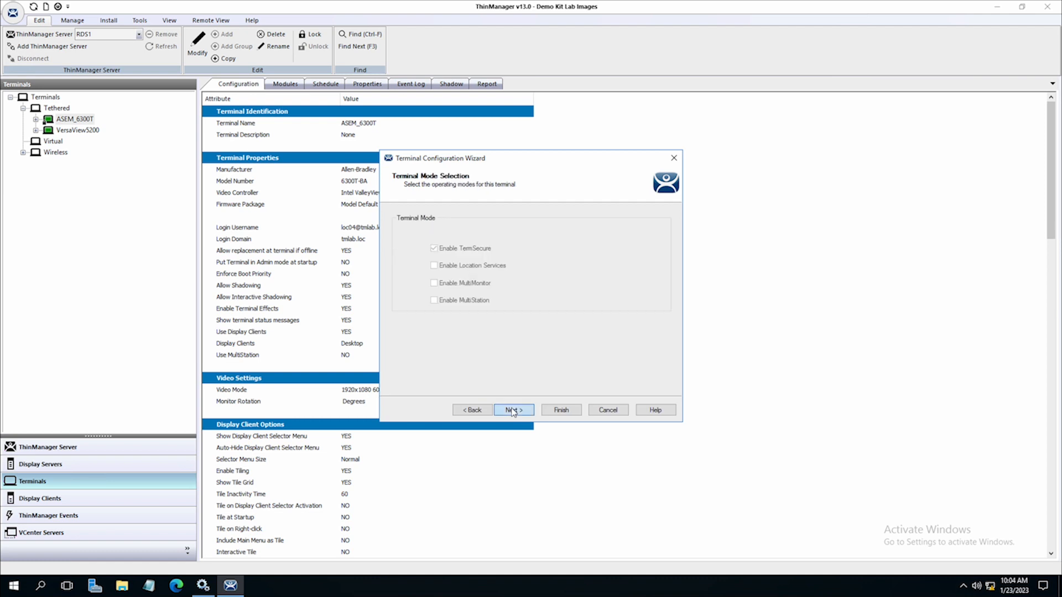
pyautogui.click(513, 410)
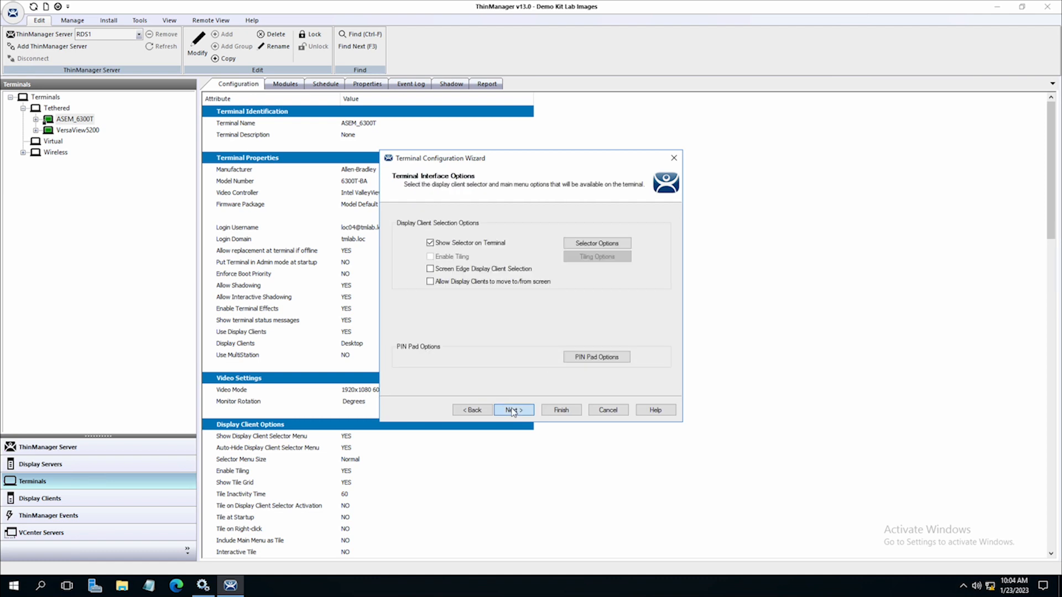
pyautogui.click(513, 410)
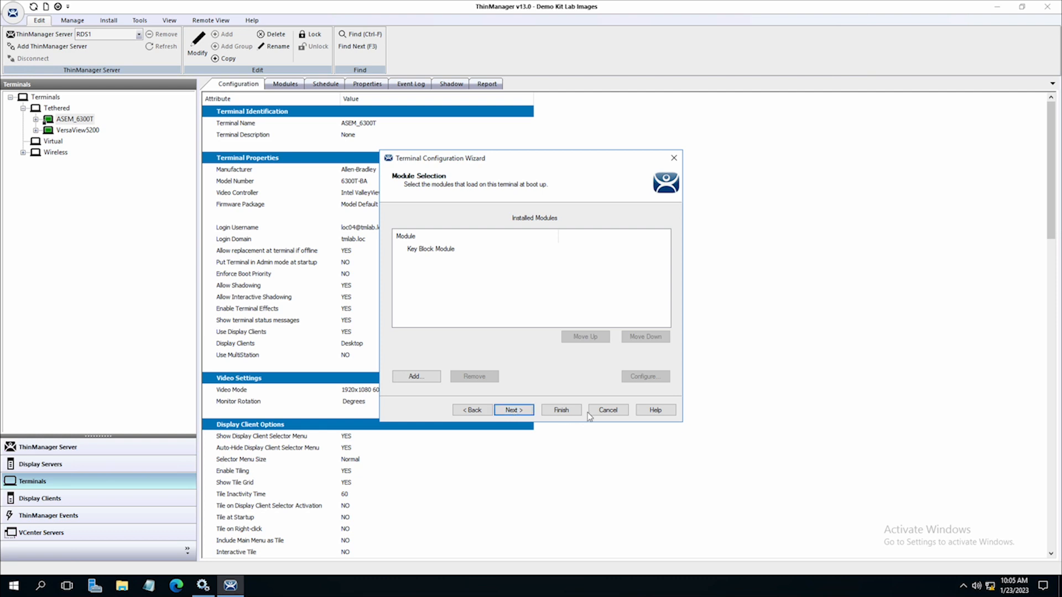
pyautogui.click(607, 410)
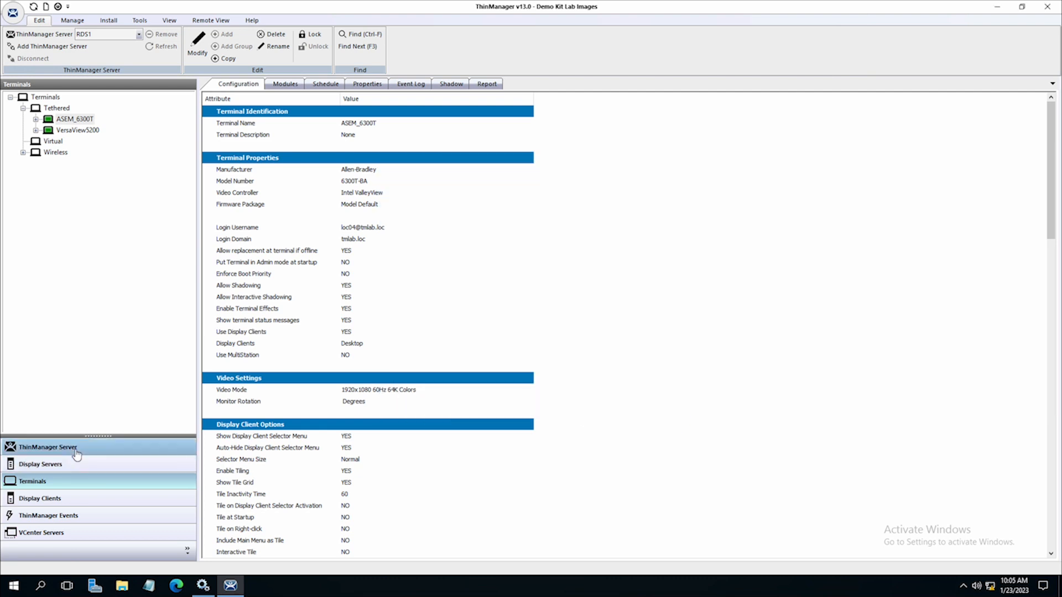
pyautogui.click(47, 447)
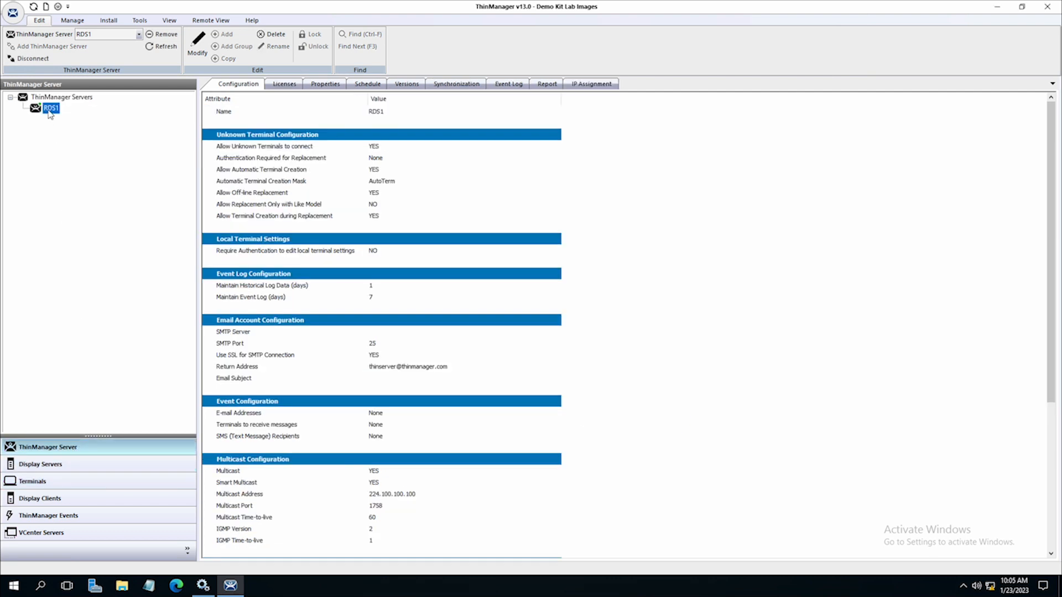